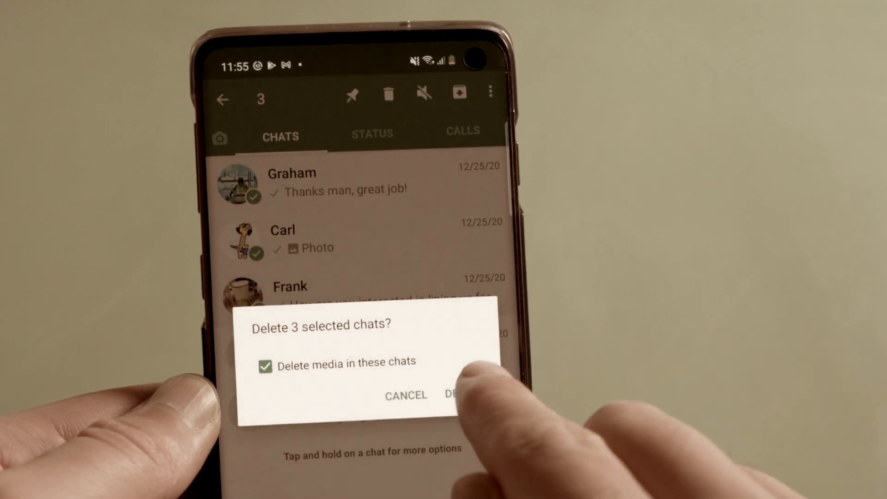
Step: Confirm deleting the selected chats, then browse into the phone's WhatsApp Databases folder on the PC
{"action": "left_click", "coordinate": [458, 395]}
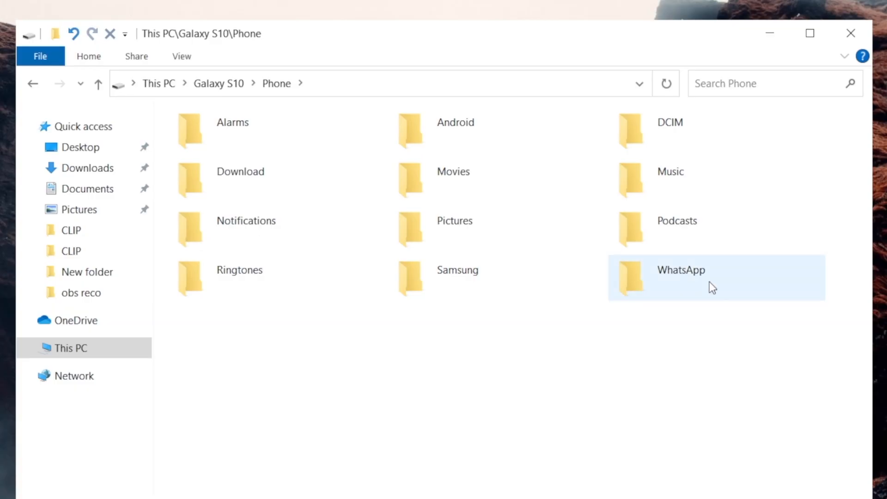
{"action": "double_click", "coordinate": [679, 277]}
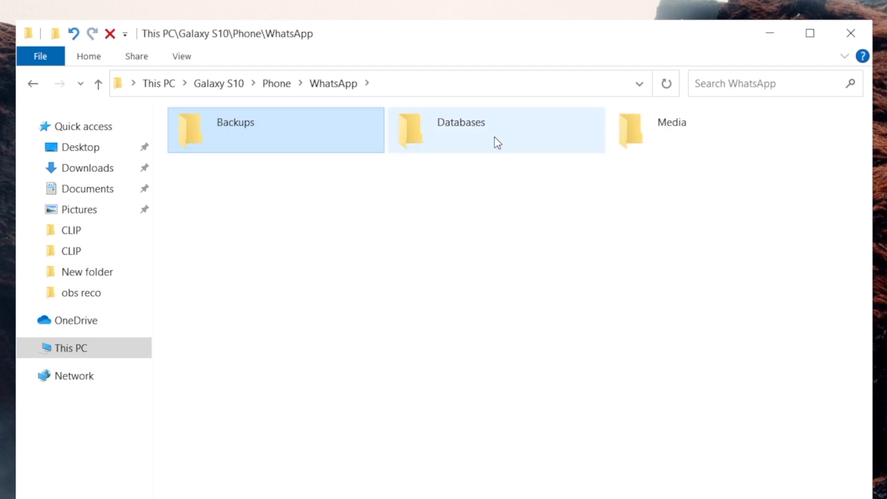
{"action": "double_click", "coordinate": [460, 122]}
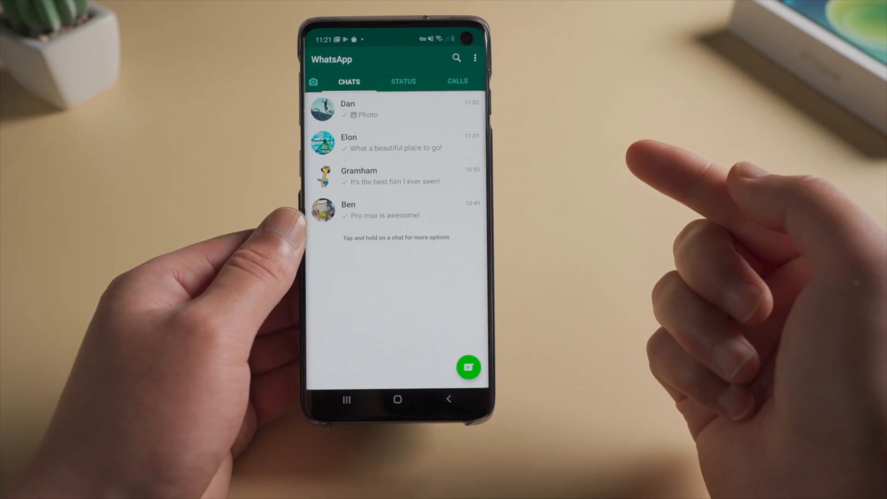
Step: Check the Google Drive backup frequency in WhatsApp's Chat backup settings and leave it at Never
{"action": "left_click", "coordinate": [475, 57]}
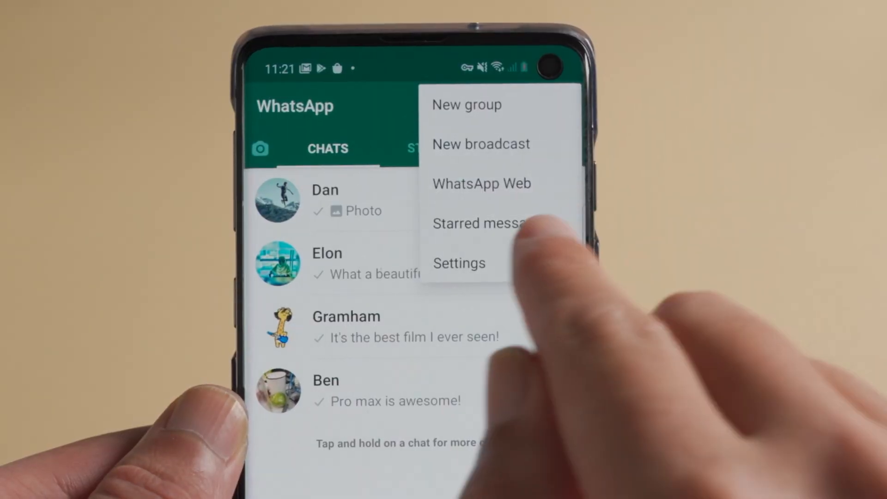
{"action": "left_click", "coordinate": [460, 263]}
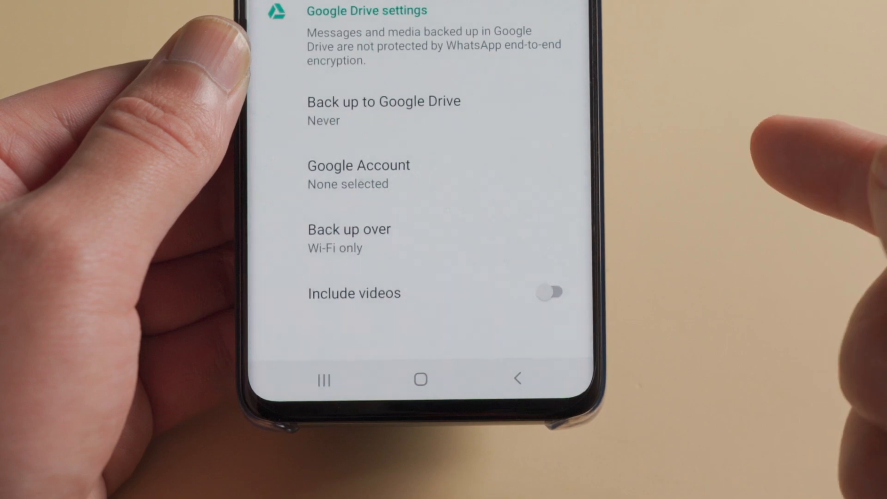
{"action": "left_click", "coordinate": [383, 101]}
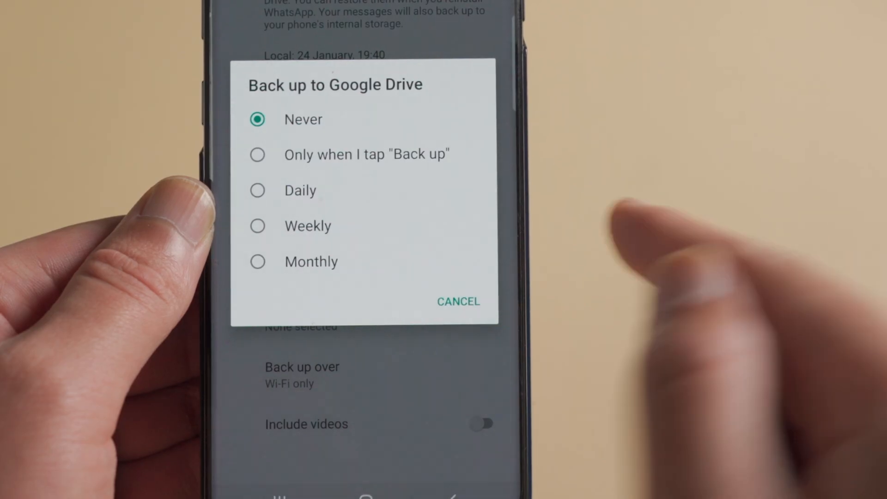
{"action": "left_click", "coordinate": [458, 301]}
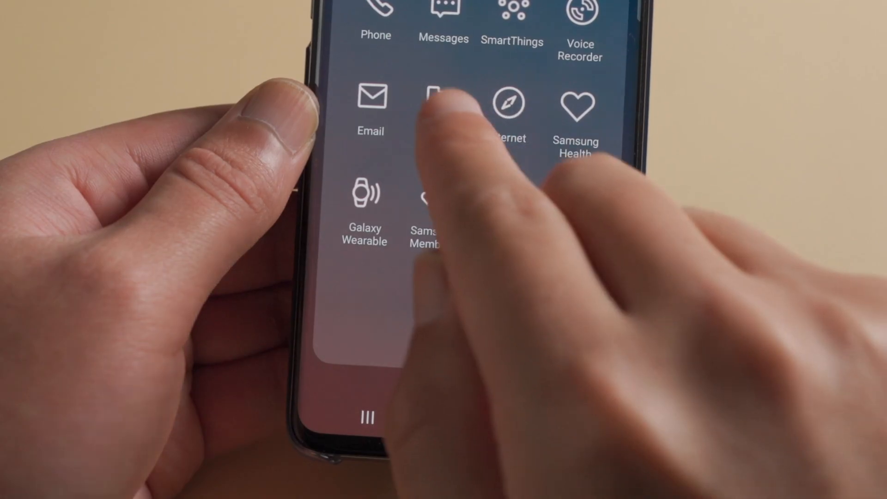
Step: Browse Internal storage in My Files down to the WhatsApp folder
{"action": "left_click", "coordinate": [444, 104]}
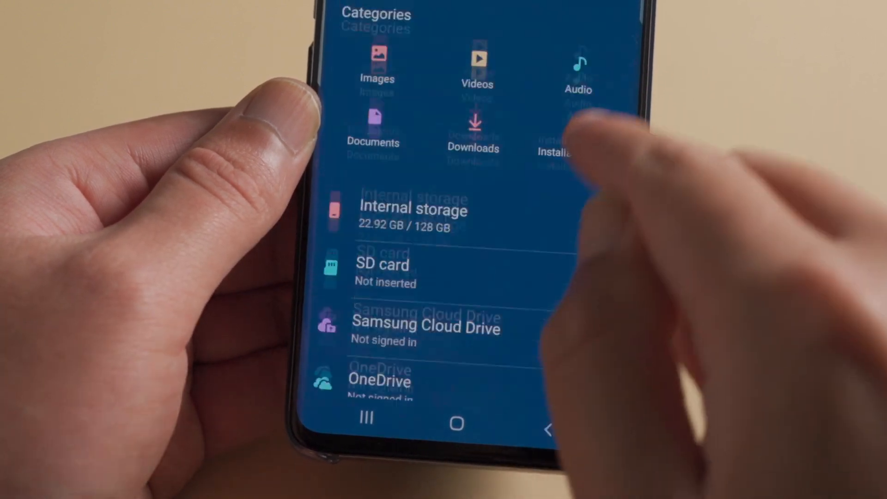
{"action": "left_click", "coordinate": [413, 210]}
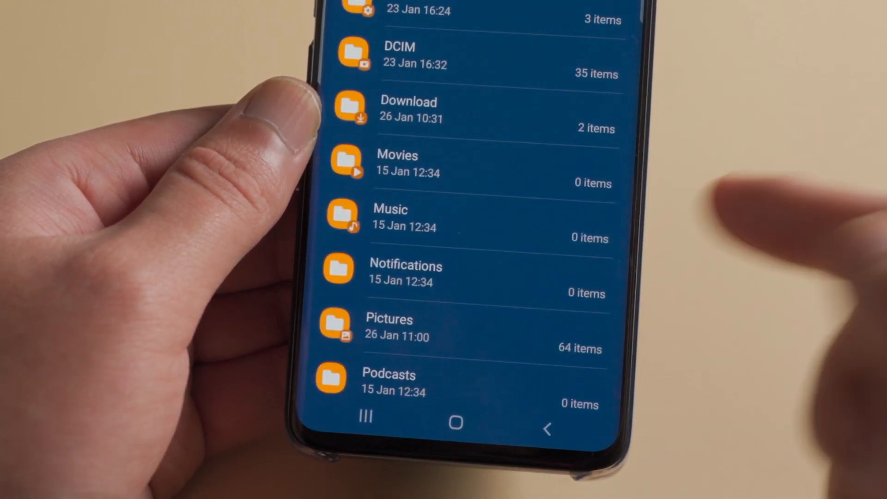
{"action": "scroll", "scroll_direction": "down", "scroll_amount": 3}
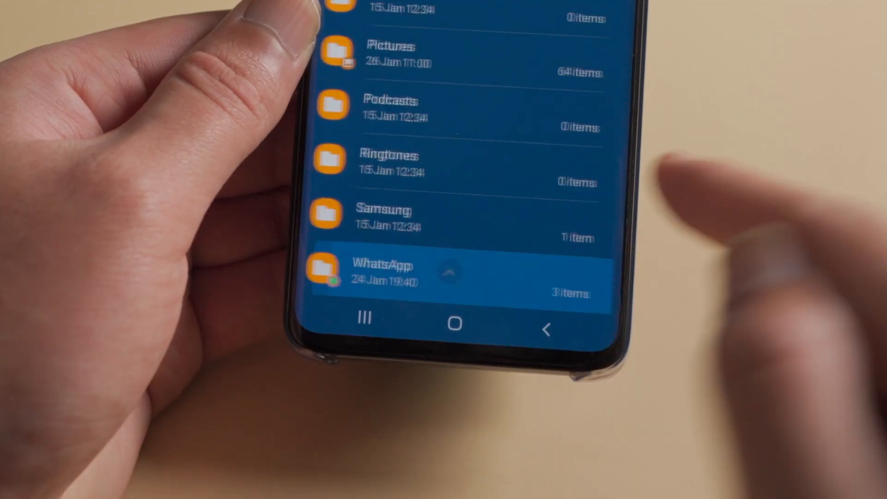
{"action": "left_click", "coordinate": [385, 272]}
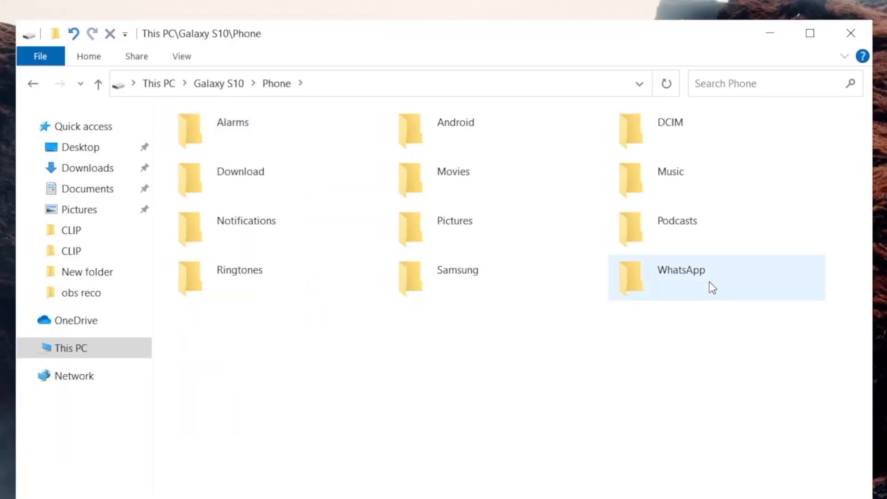
Step: Enter the phone's WhatsApp folder under This PC\Galaxy S10\Phone
{"action": "double_click", "coordinate": [680, 277]}
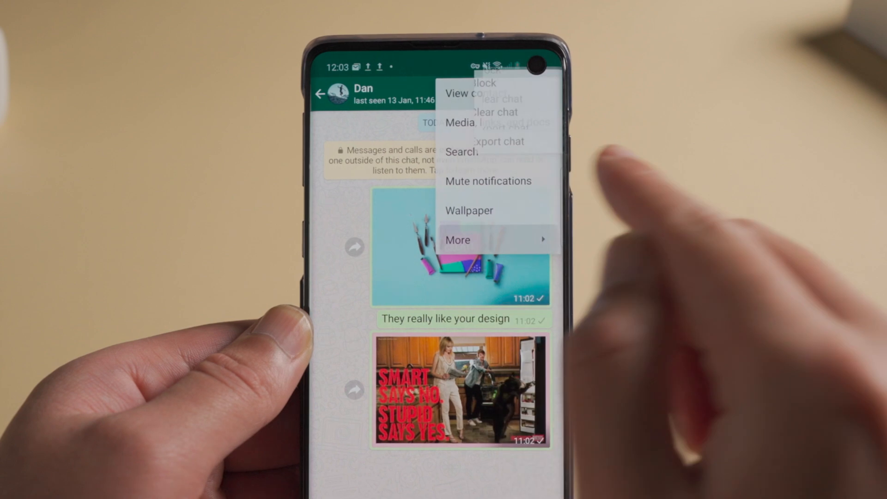
Step: Export Dan's chat choosing INCLUDE MEDIA so photos and media go with it
{"action": "left_click", "coordinate": [498, 141]}
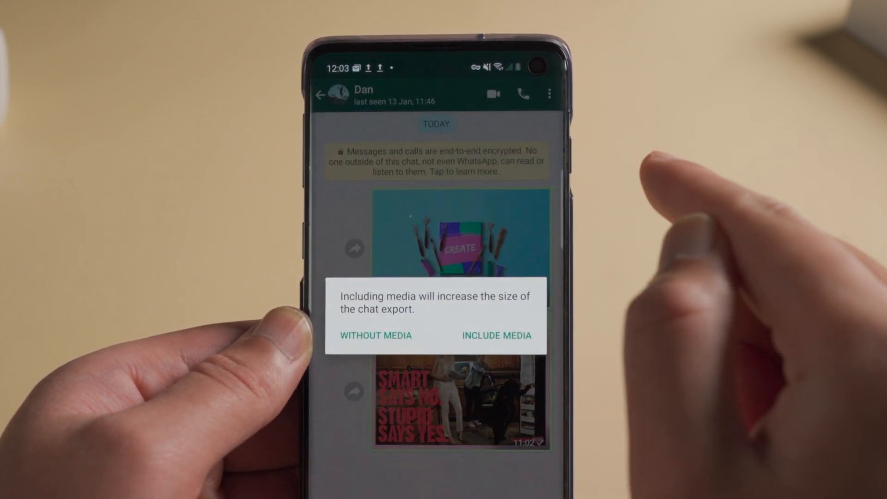
{"action": "left_click", "coordinate": [375, 334]}
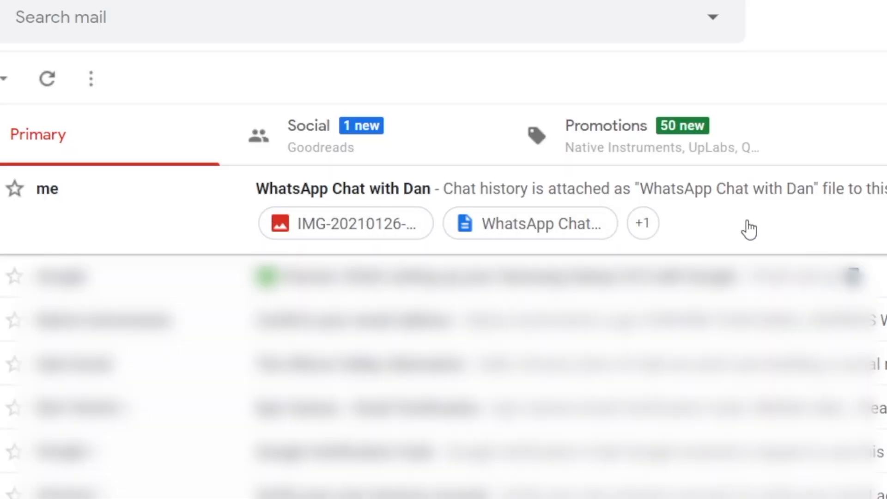
Step: Read the 'WhatsApp Chat with Dan' email and download its attached image and another attachment
{"action": "left_click", "coordinate": [342, 188]}
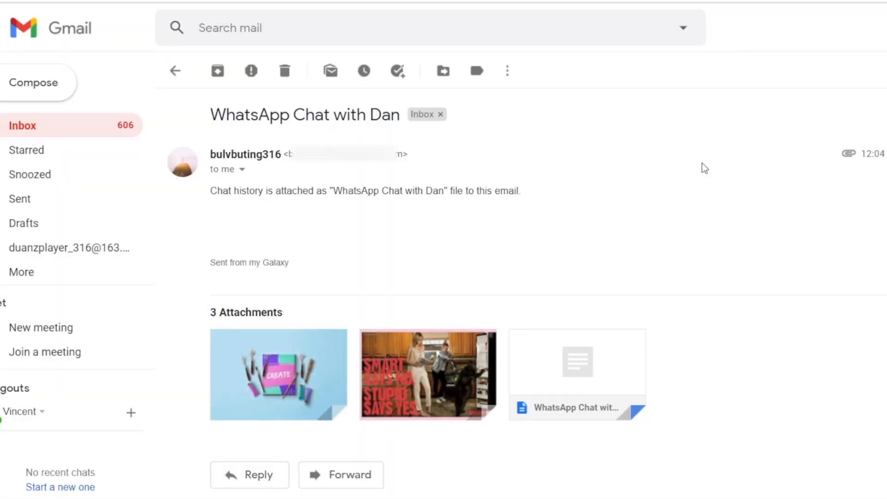
{"action": "left_click", "coordinate": [278, 374]}
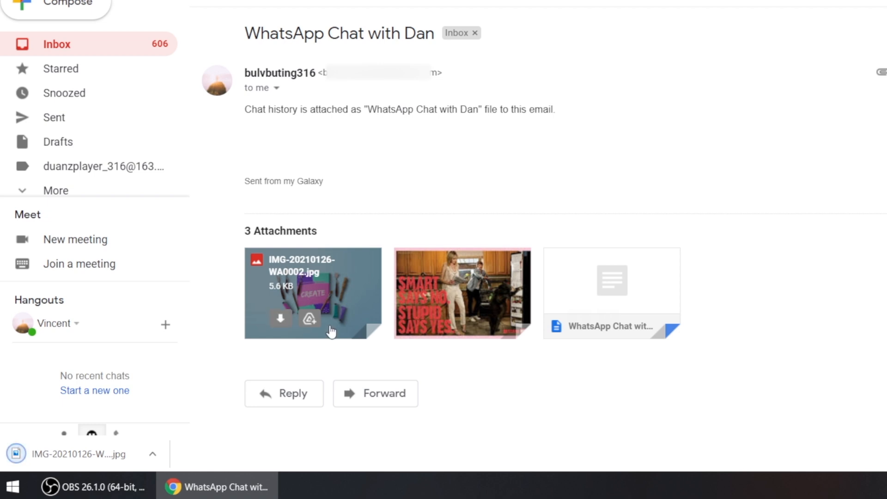
{"action": "left_click", "coordinate": [430, 324]}
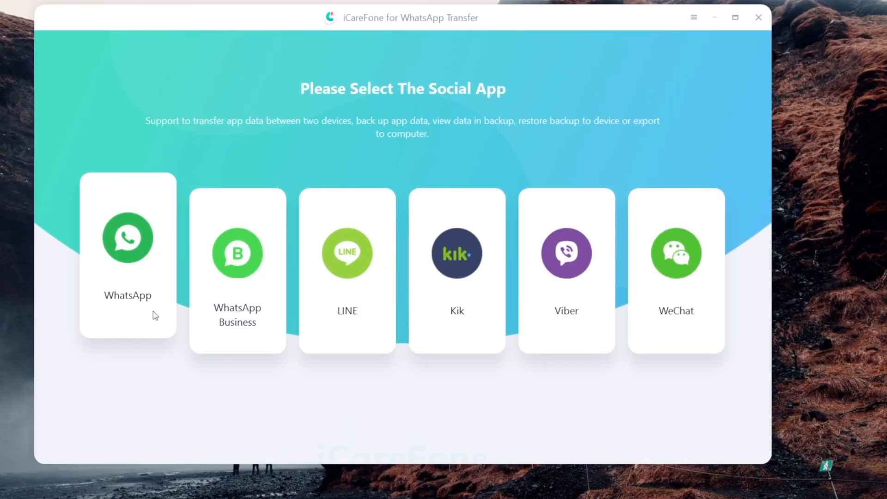
Step: Run Back Up Now for the Samsung phone's WhatsApp, continuing and verifying the account until Backup successfully
{"action": "left_click", "coordinate": [128, 248]}
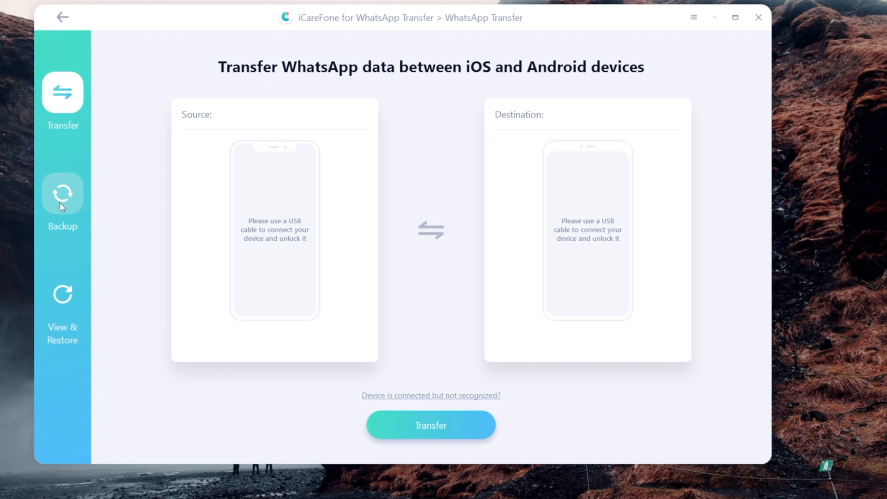
{"action": "left_click", "coordinate": [62, 193]}
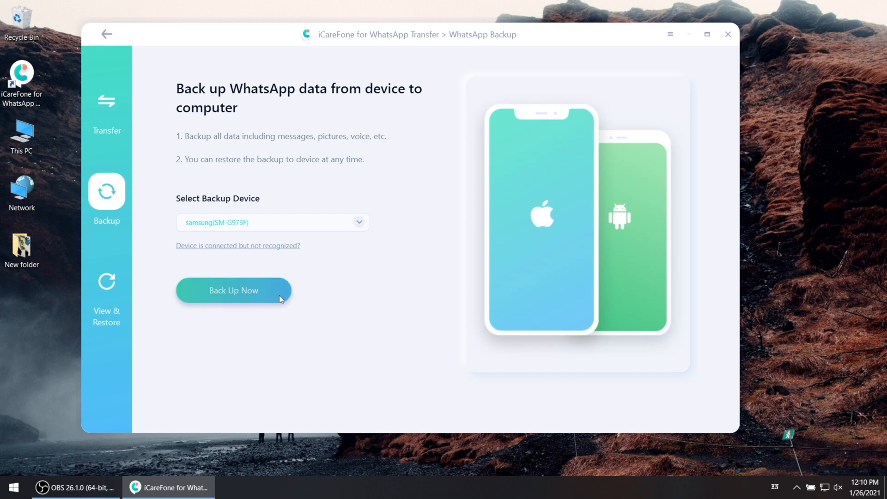
{"action": "left_click", "coordinate": [233, 290]}
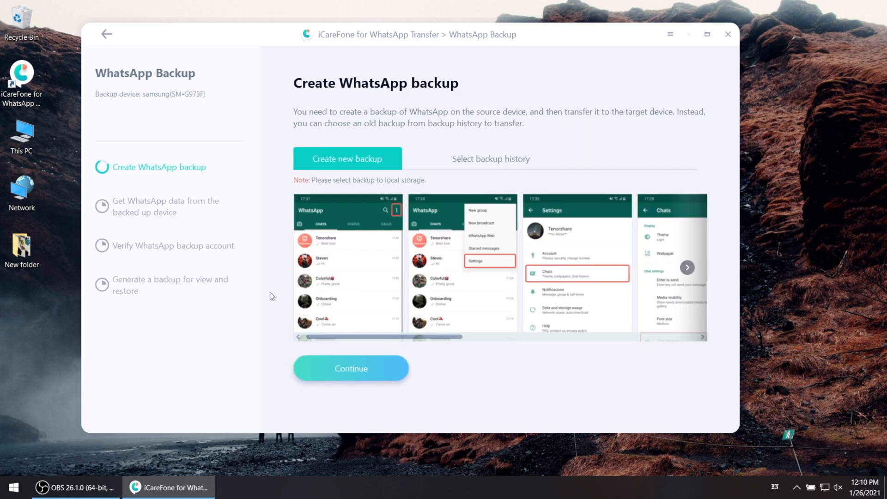
{"action": "mouse_move", "coordinate": [394, 372]}
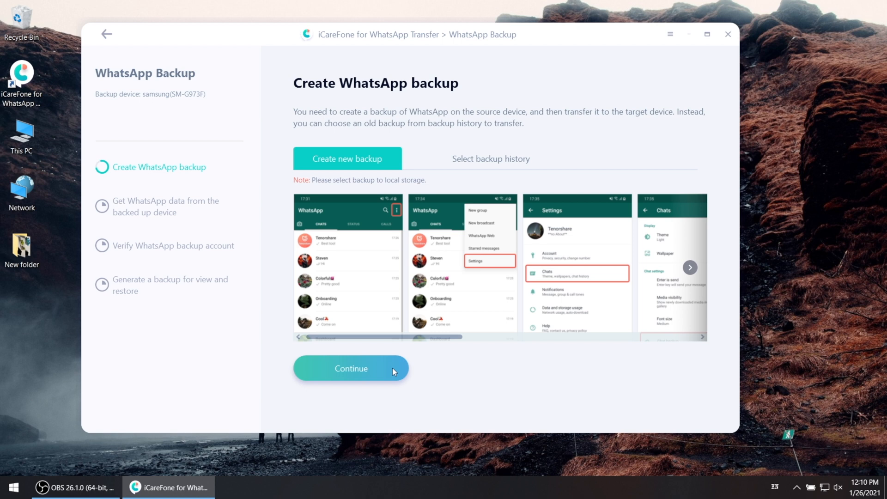
{"action": "left_click", "coordinate": [350, 369]}
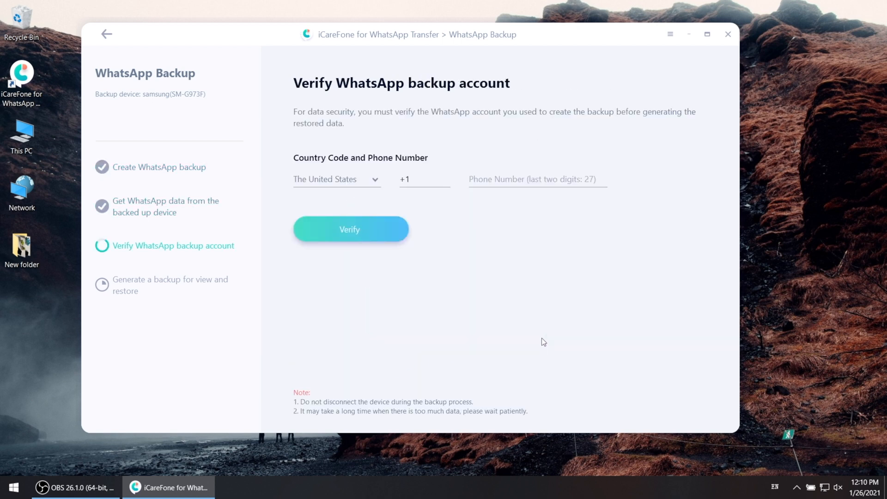
{"action": "left_click", "coordinate": [349, 230]}
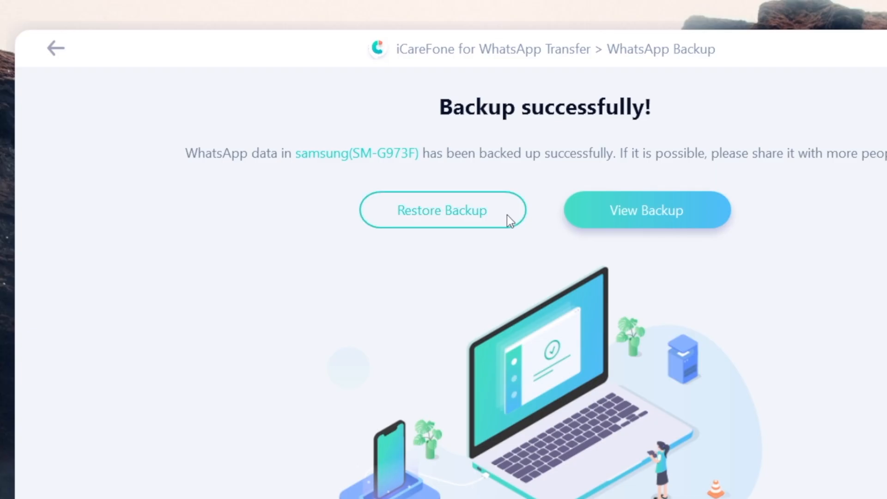
{"action": "left_click", "coordinate": [442, 210]}
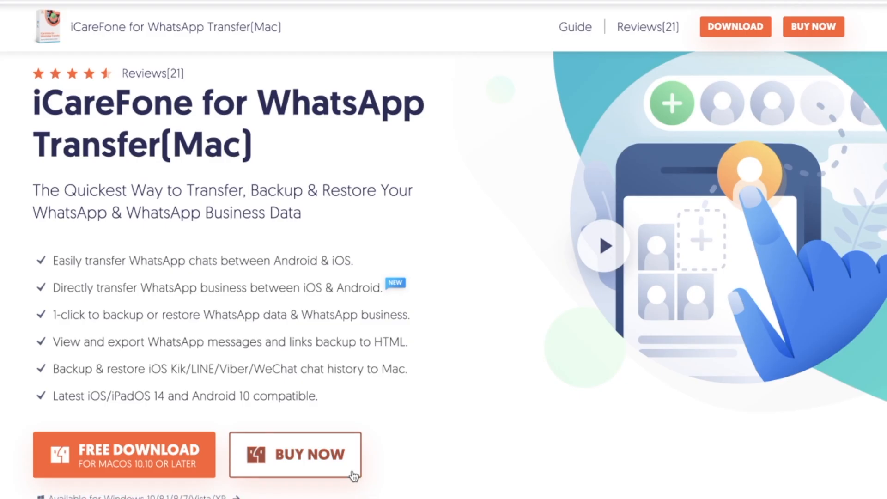
{"action": "left_click", "coordinate": [294, 453]}
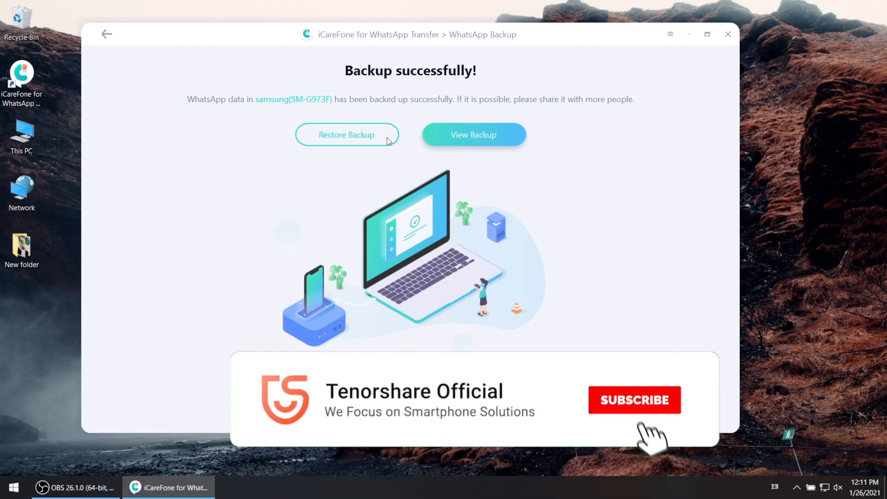
{"action": "left_click", "coordinate": [634, 400]}
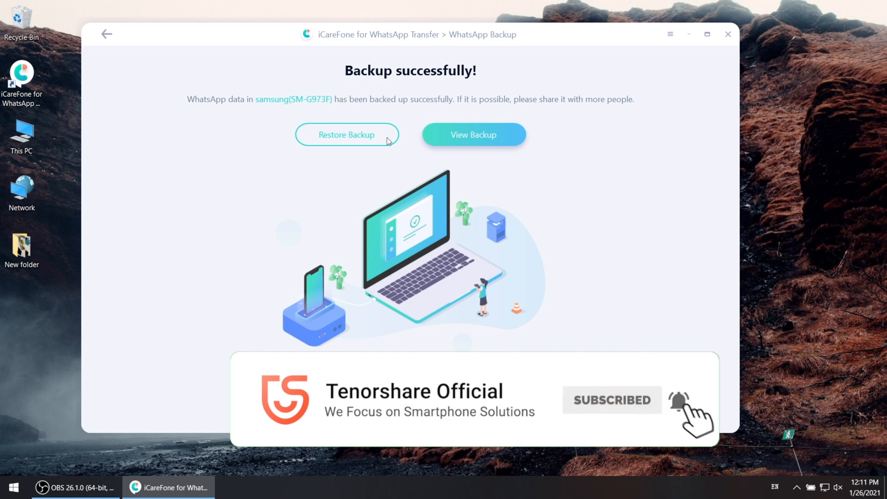